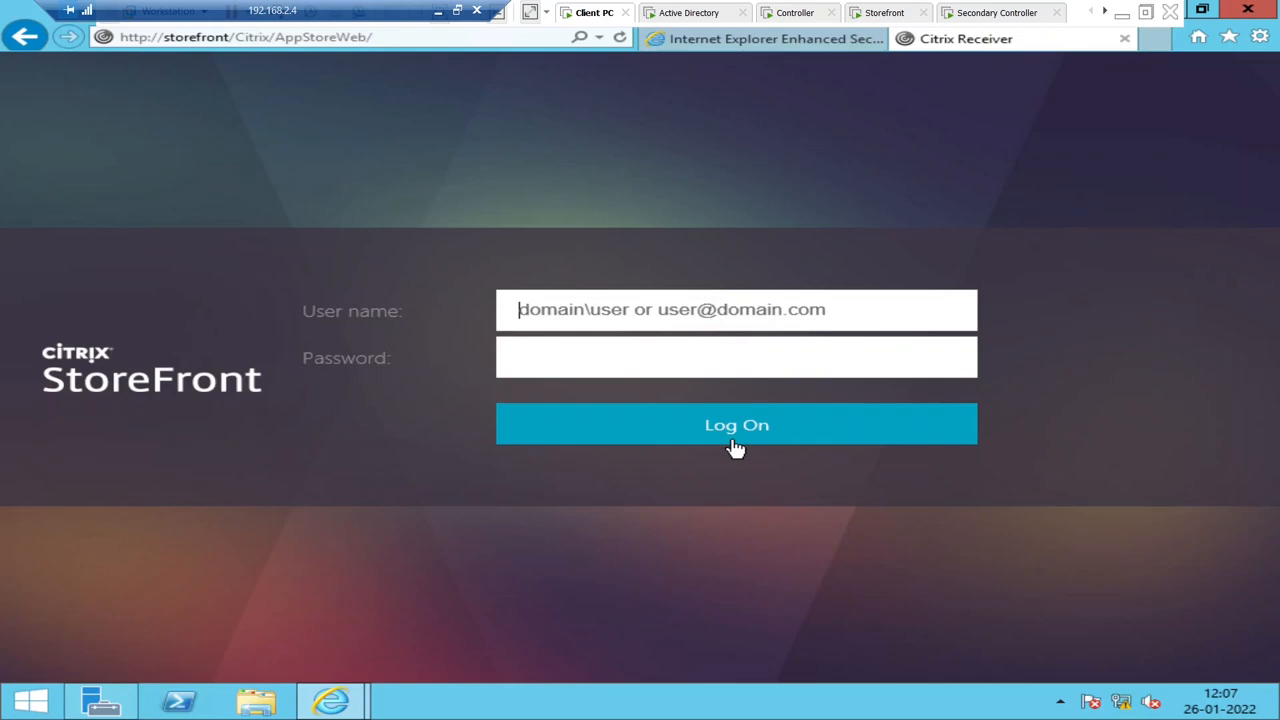
# - Enter the user name 'vdiiab\tom' and begin typing the password
pyautogui.write('vdii')
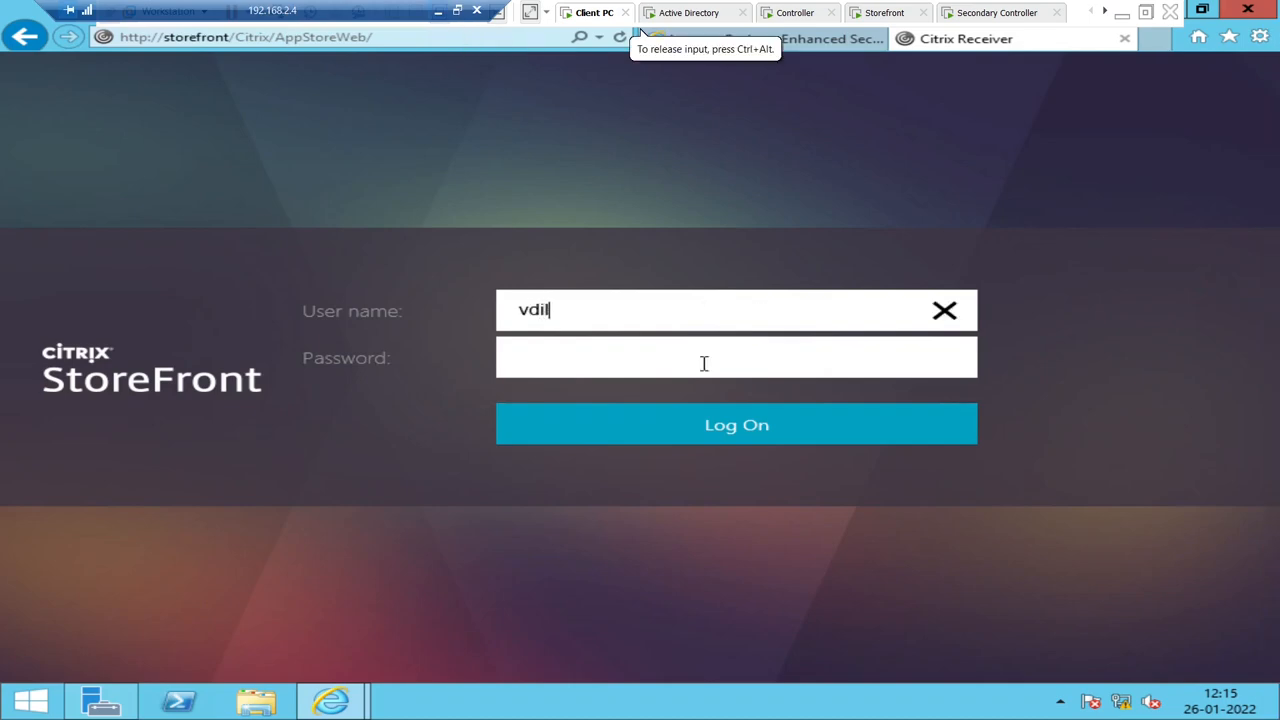
pyautogui.write('ab\\')
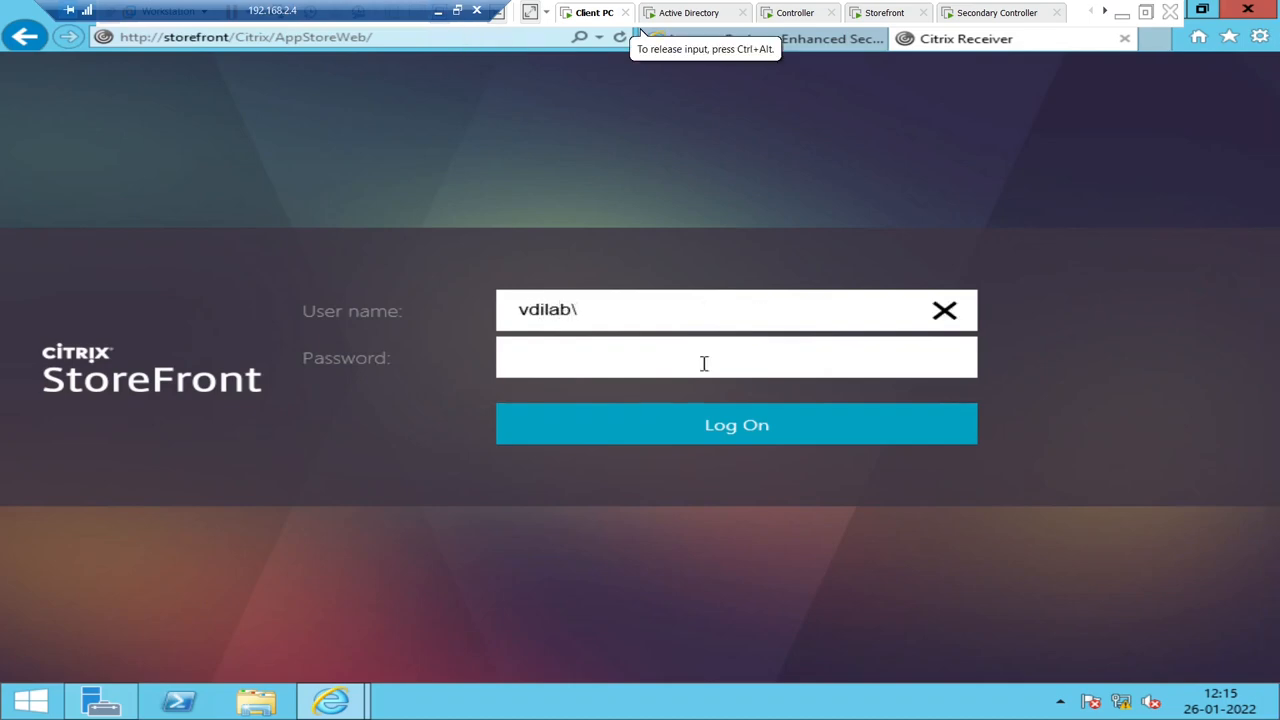
pyautogui.write('tom')
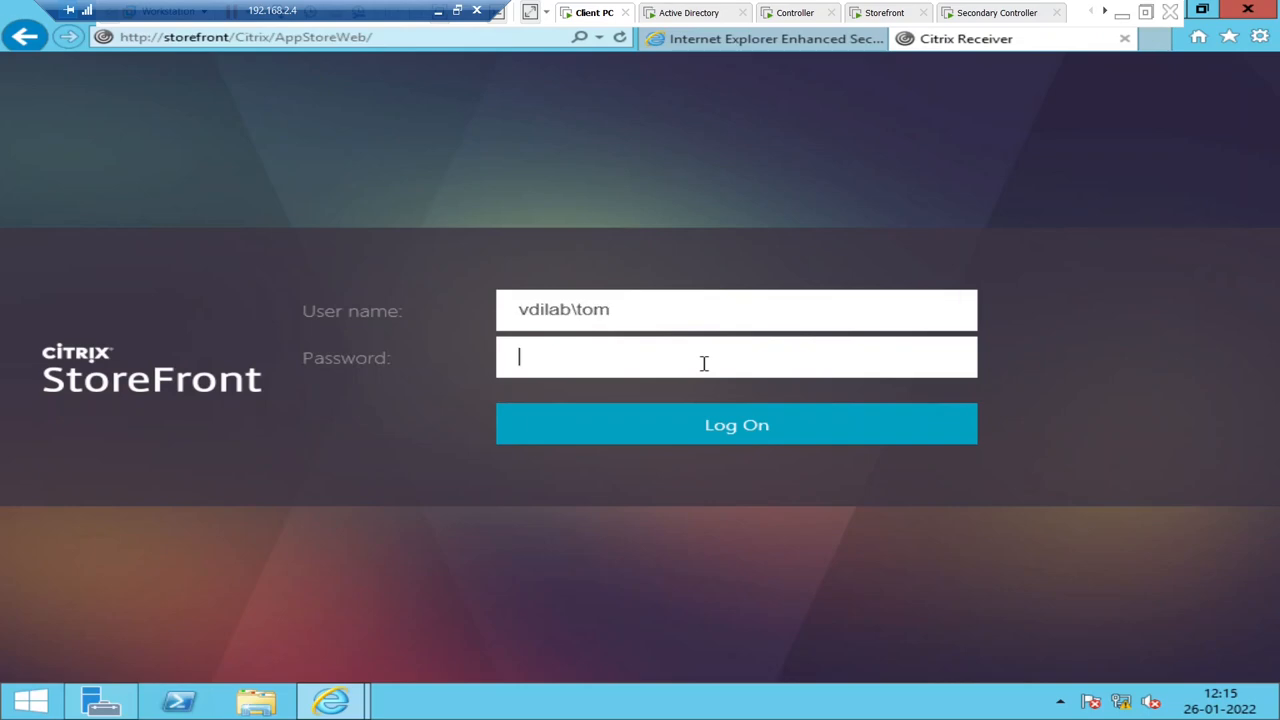
pyautogui.write('••••')
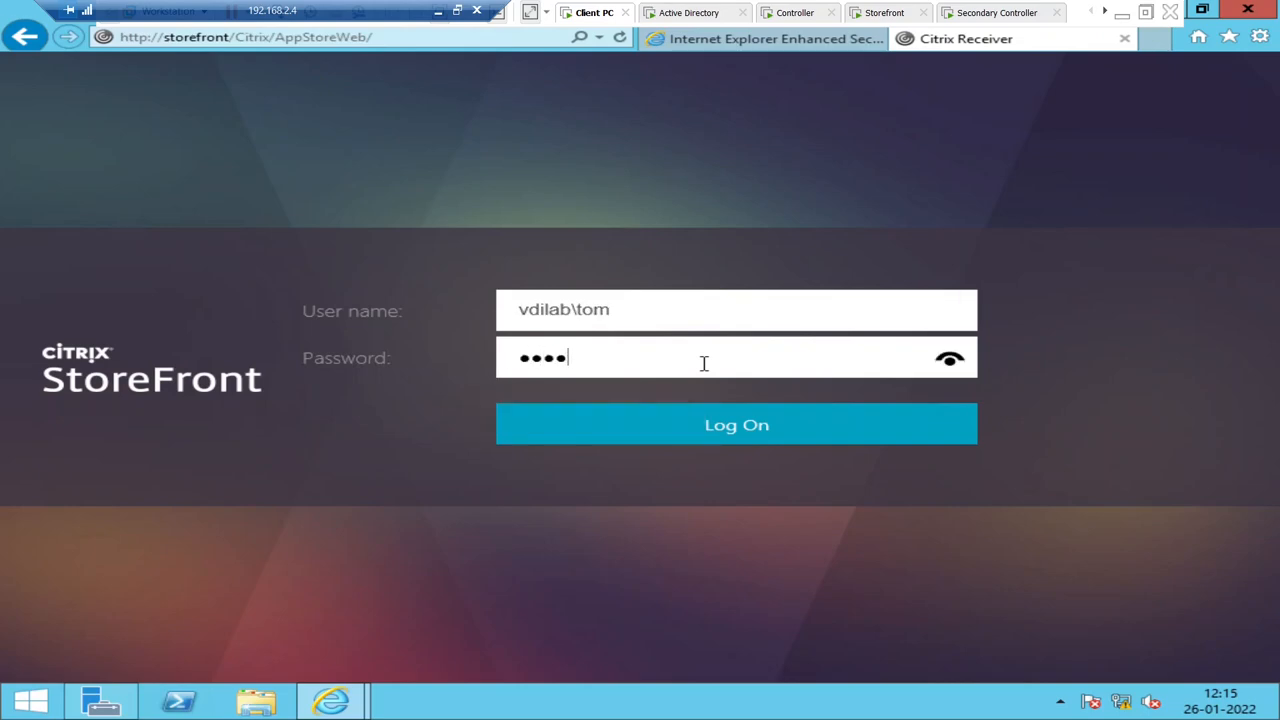
# - Log on, show the Desktops list, and start the Design Team VDI desktop
pyautogui.click(736, 424)
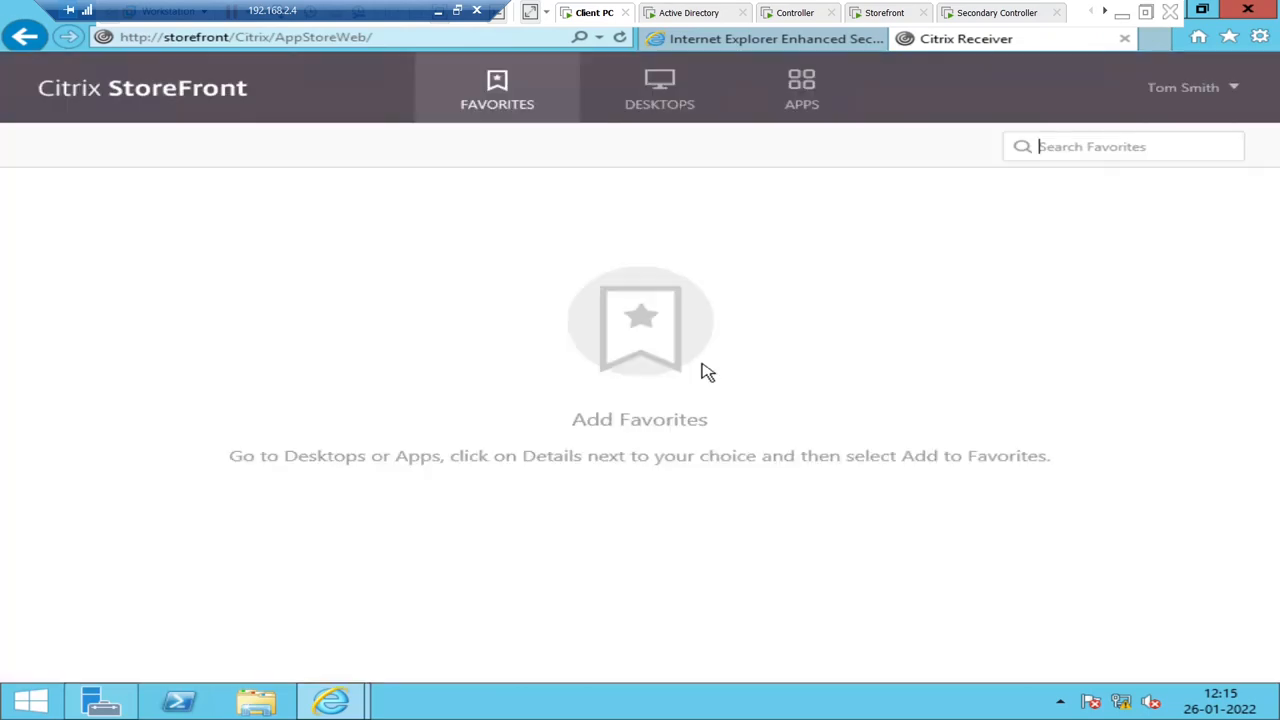
pyautogui.moveTo(668, 115)
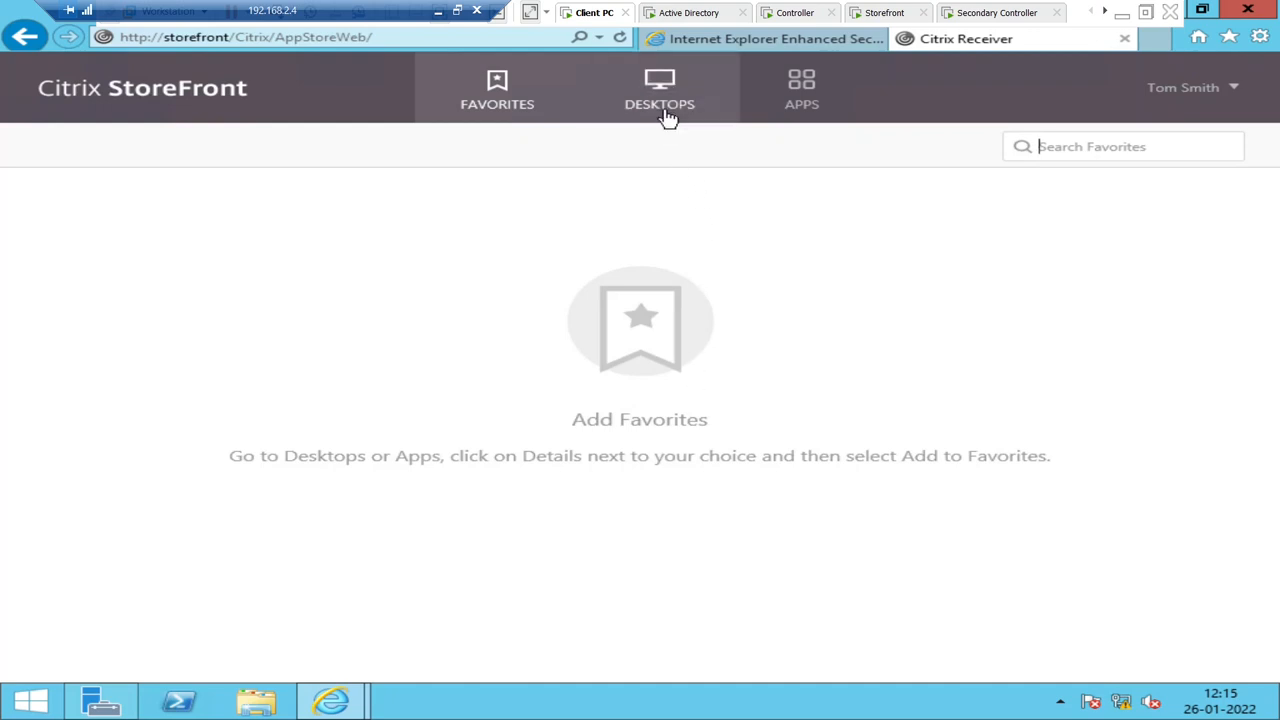
pyautogui.click(659, 90)
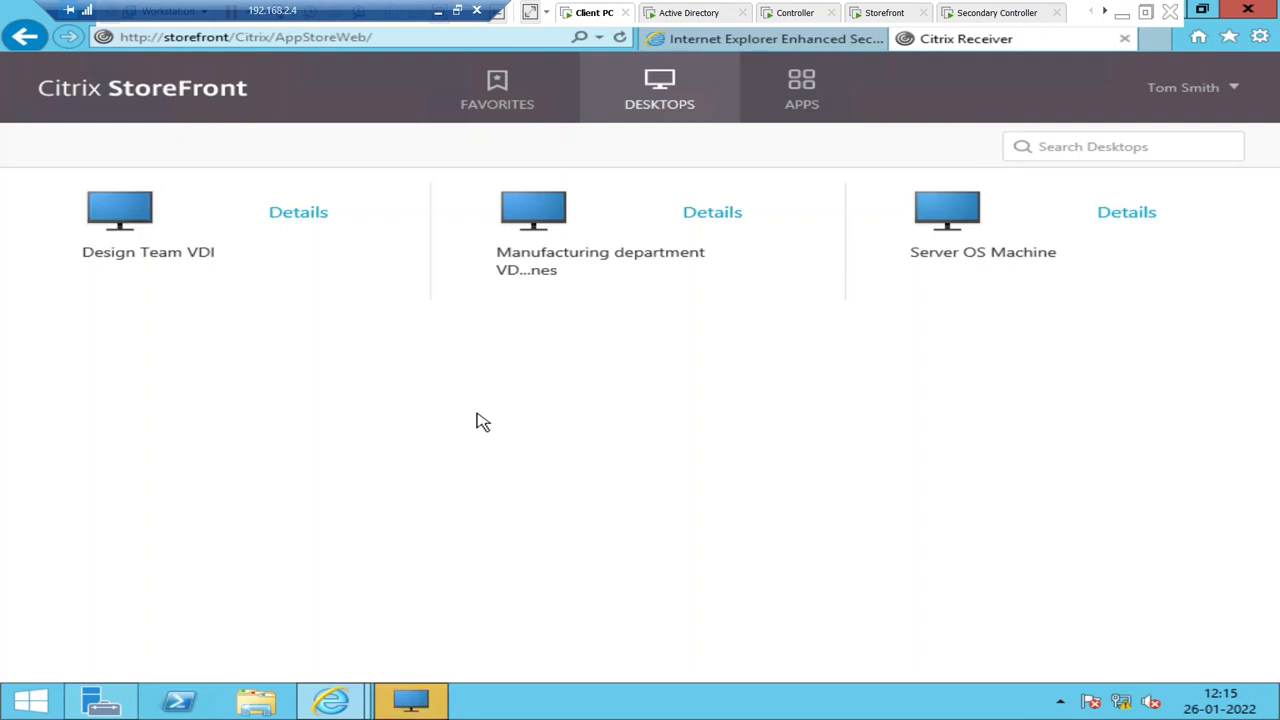
pyautogui.click(120, 208)
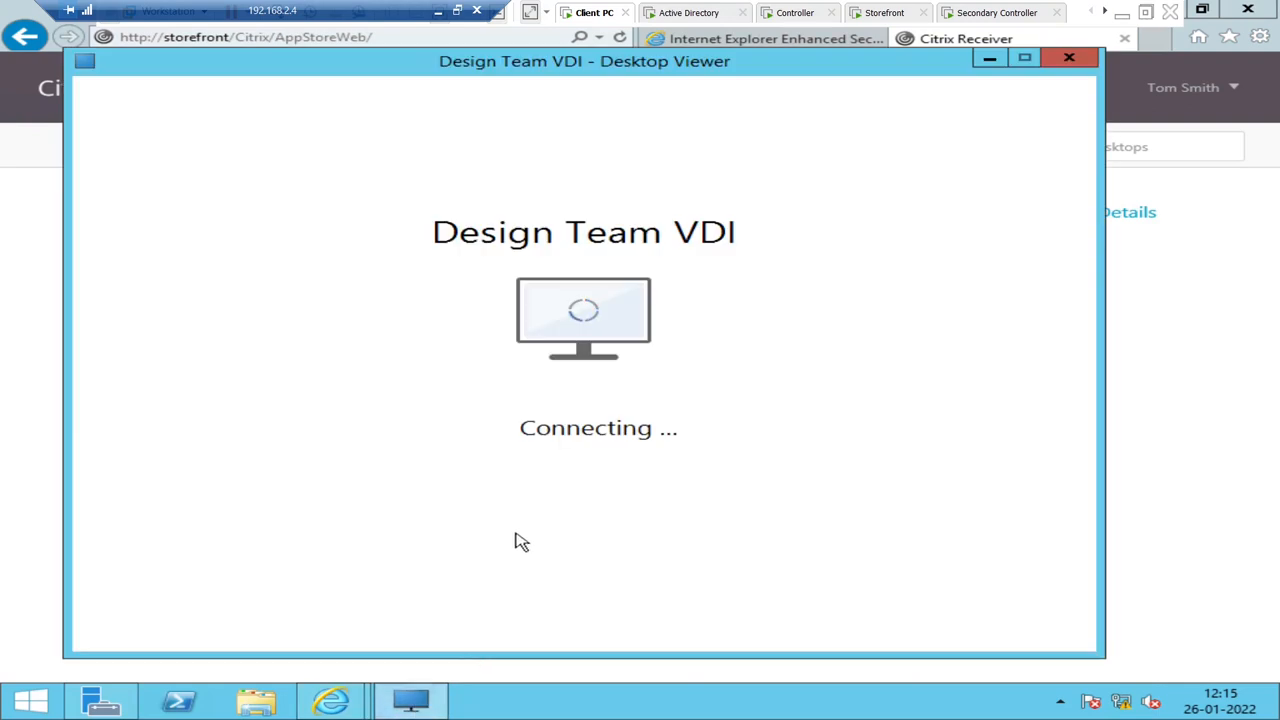
pyautogui.moveTo(527, 528)
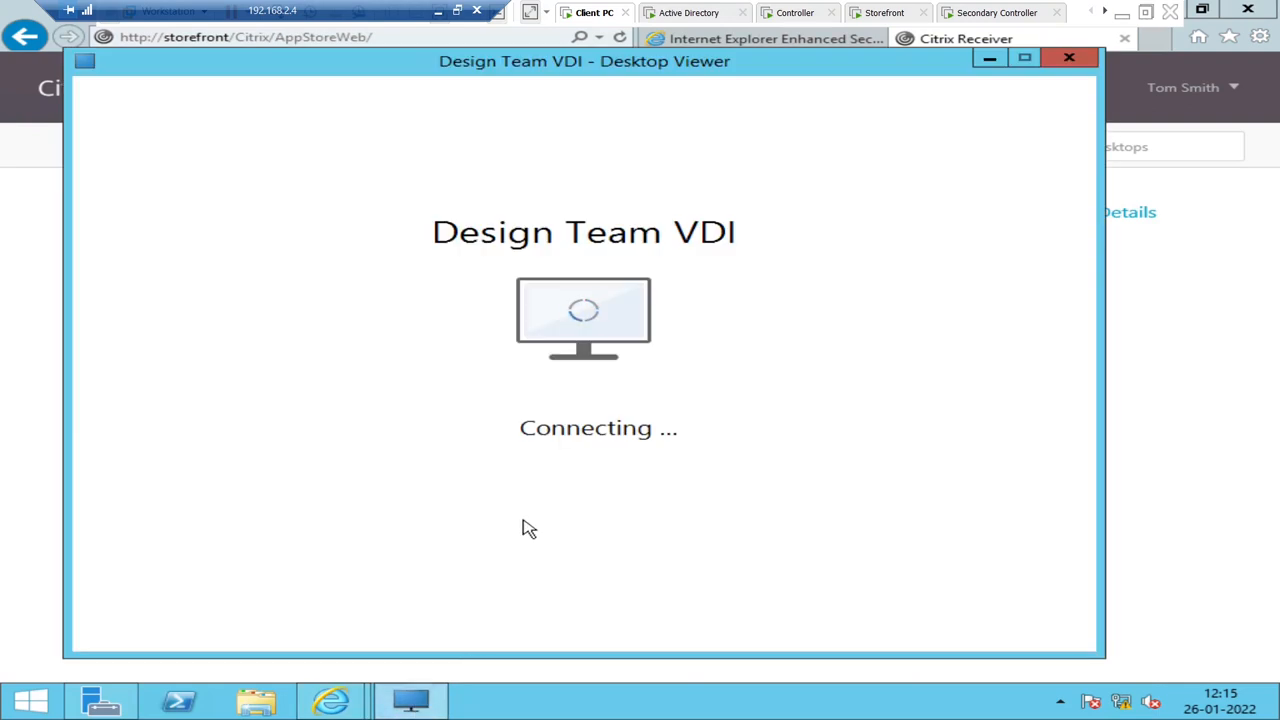